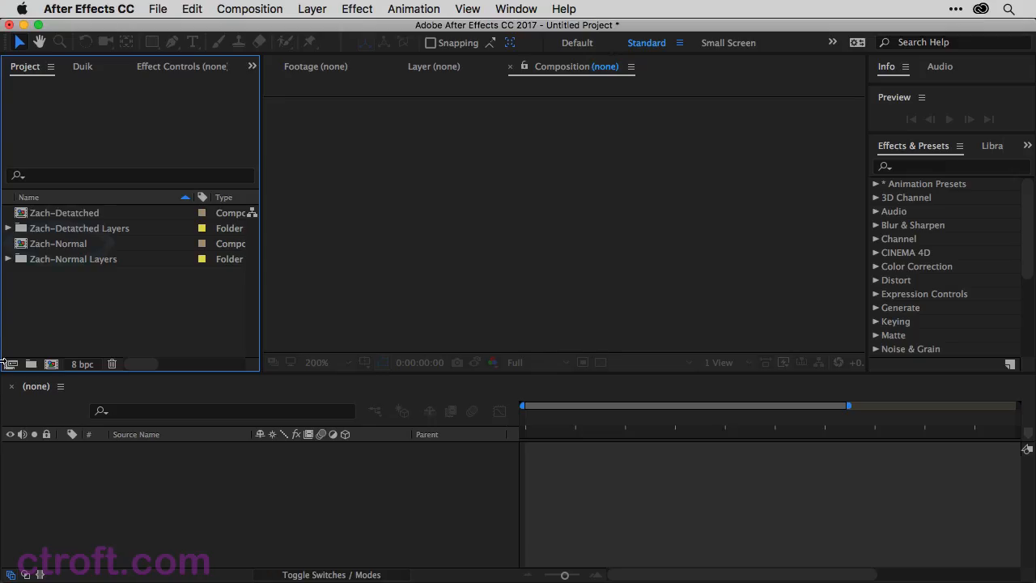
Make comp Zach-Normal 2 from the Zach-Normal comp and select its character layer.
left_click(57, 243)
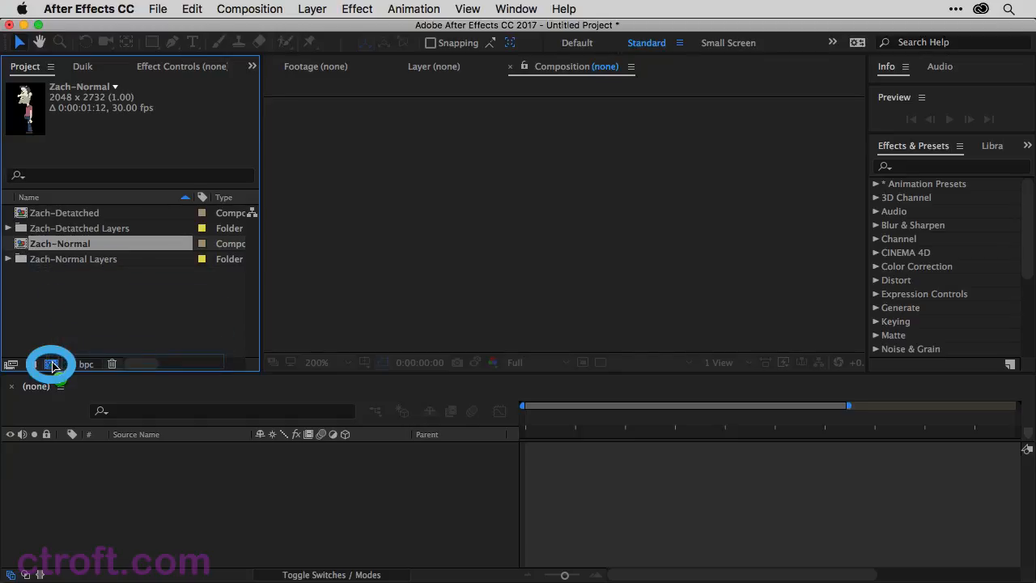
left_click(51, 364)
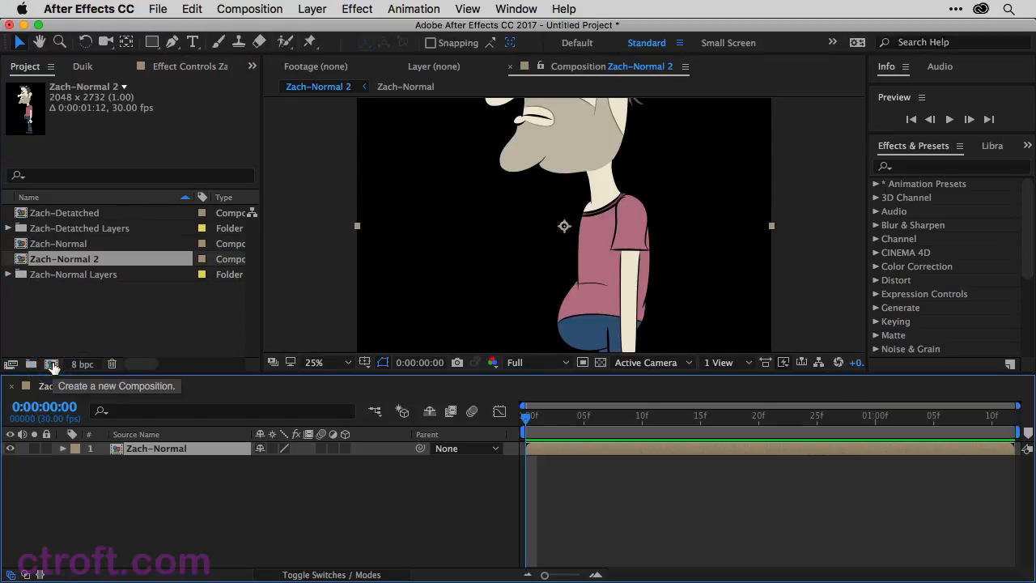
mouse_move(501, 207)
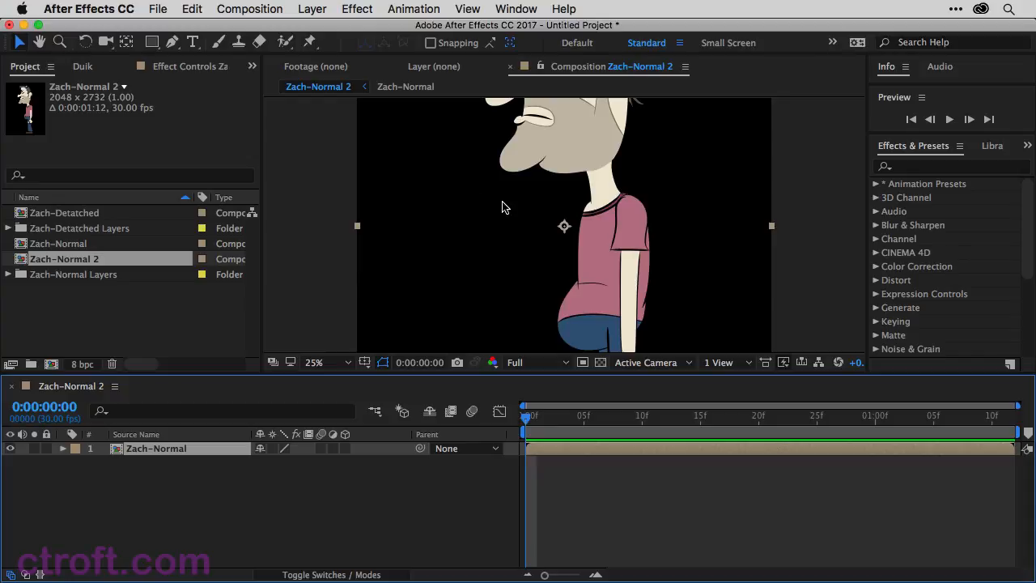
left_click(318, 362)
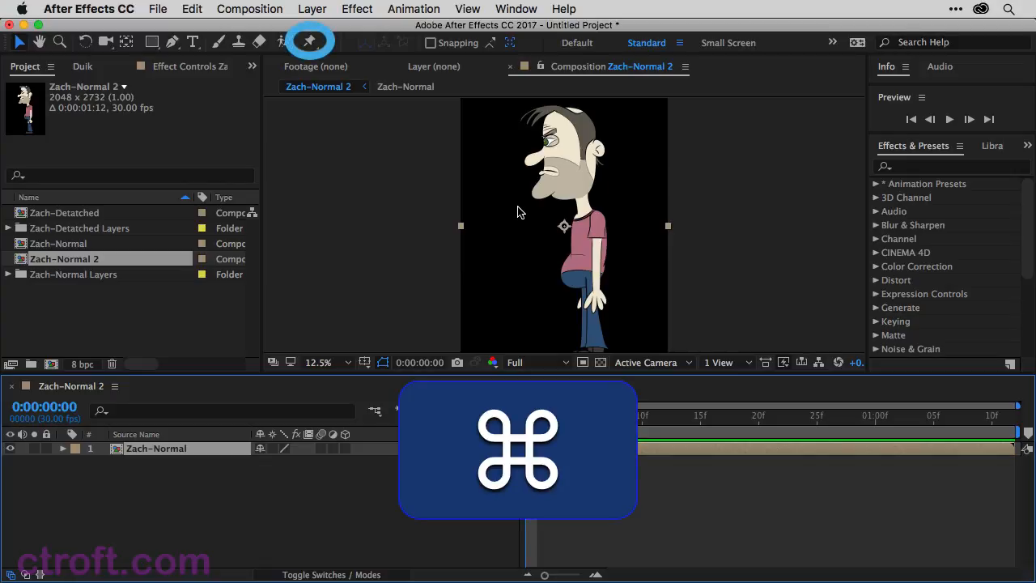
Pin the Zach-Normal character with Puppet pins, then bend it and return it to its pose.
left_click(310, 41)
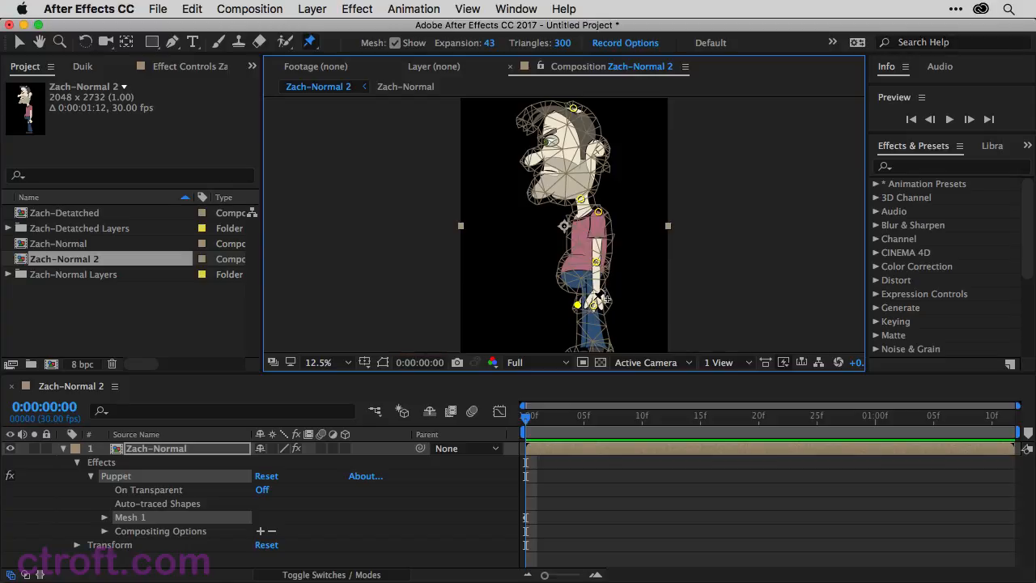
left_click_drag(603, 300, 574, 303)
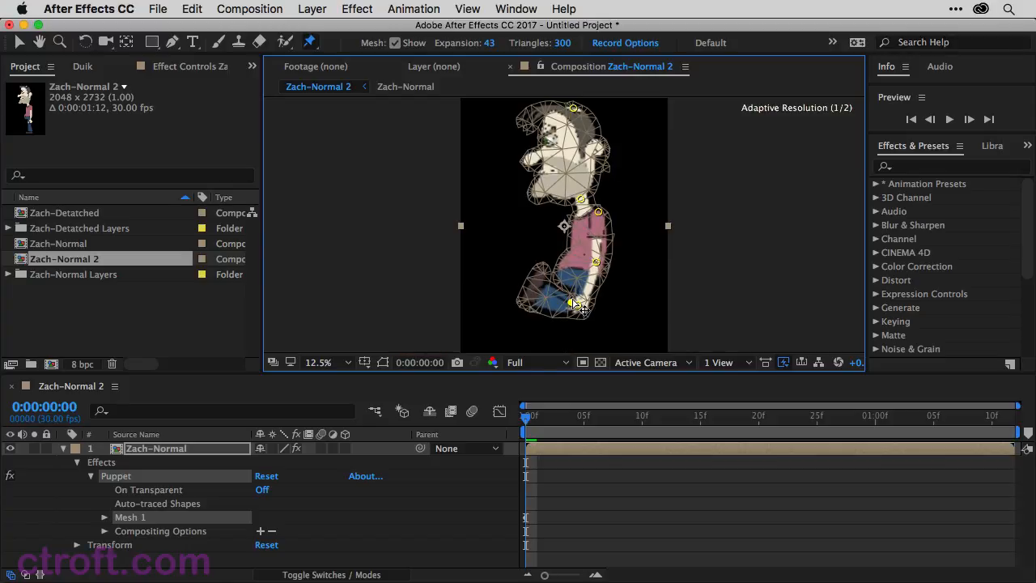
left_click_drag(575, 304, 579, 307)
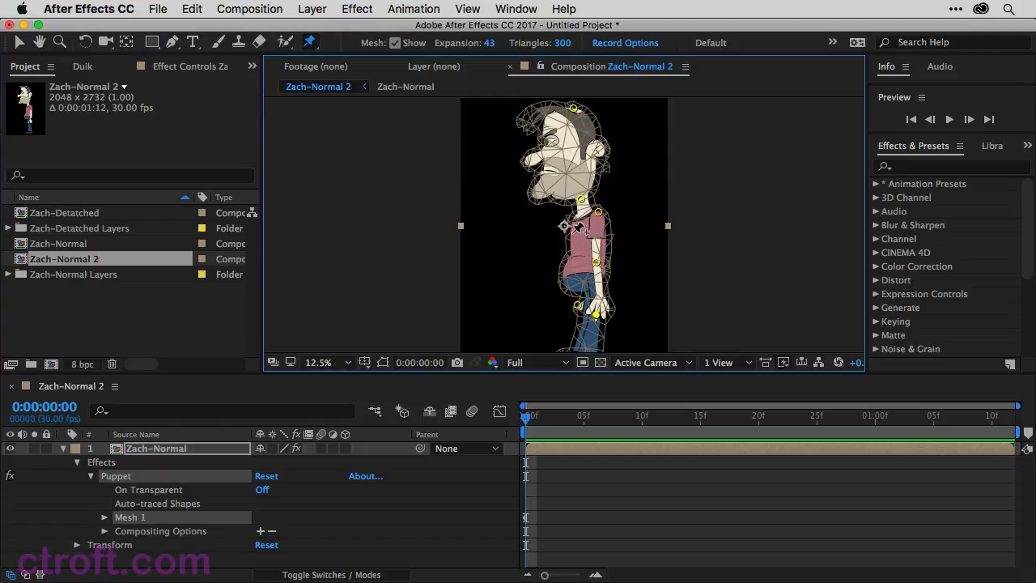
mouse_move(583, 287)
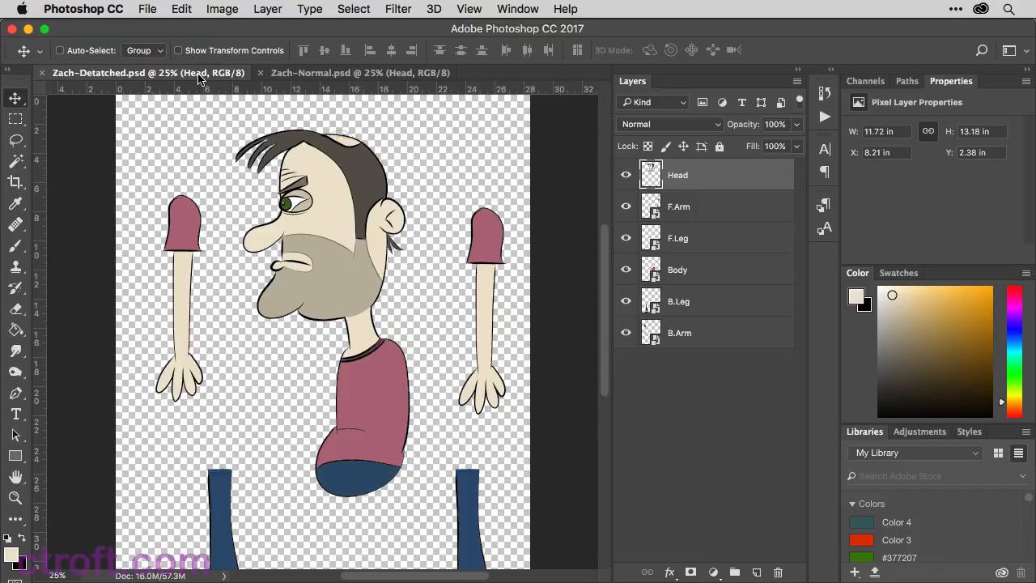
mouse_move(683, 179)
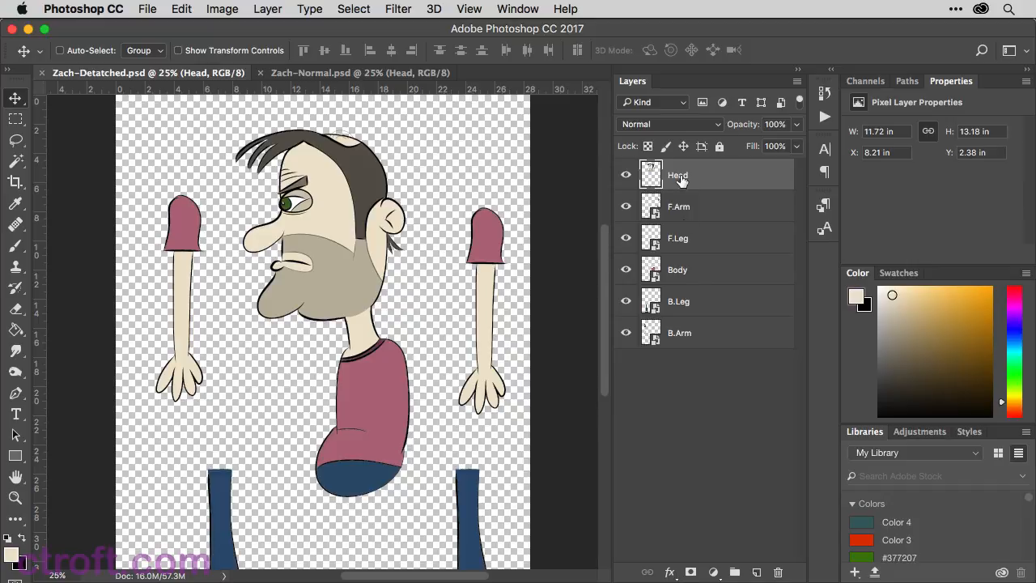
mouse_move(401, 220)
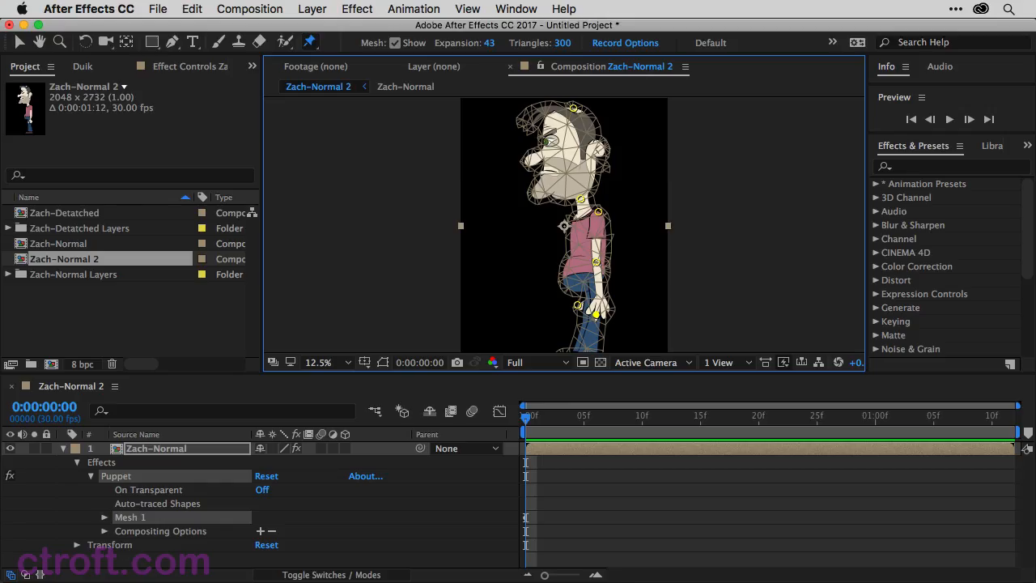
Make comp Zach-Detached 2 from Zach-Detached and pin its body and each arm.
left_click(64, 212)
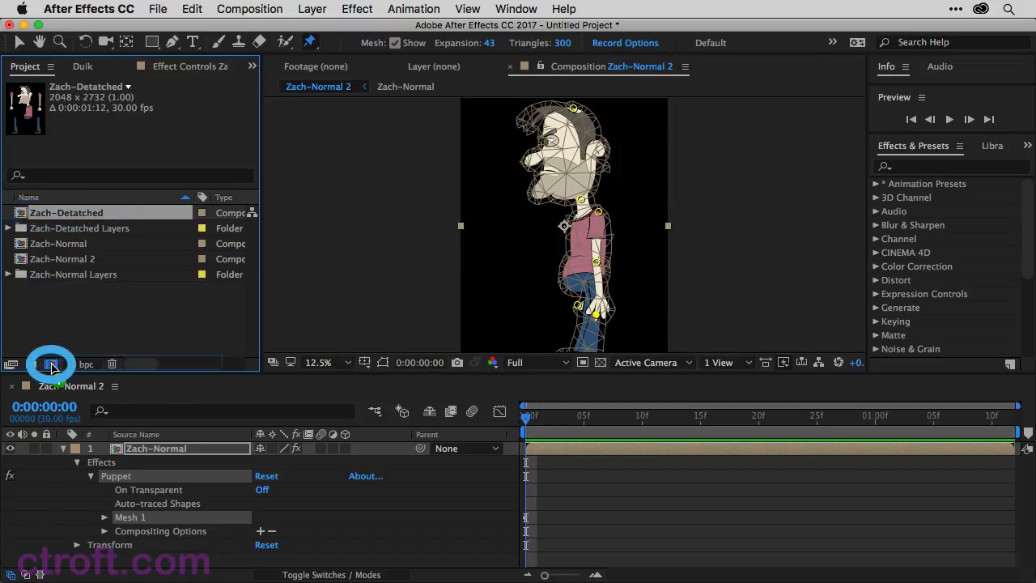
double_click(71, 212)
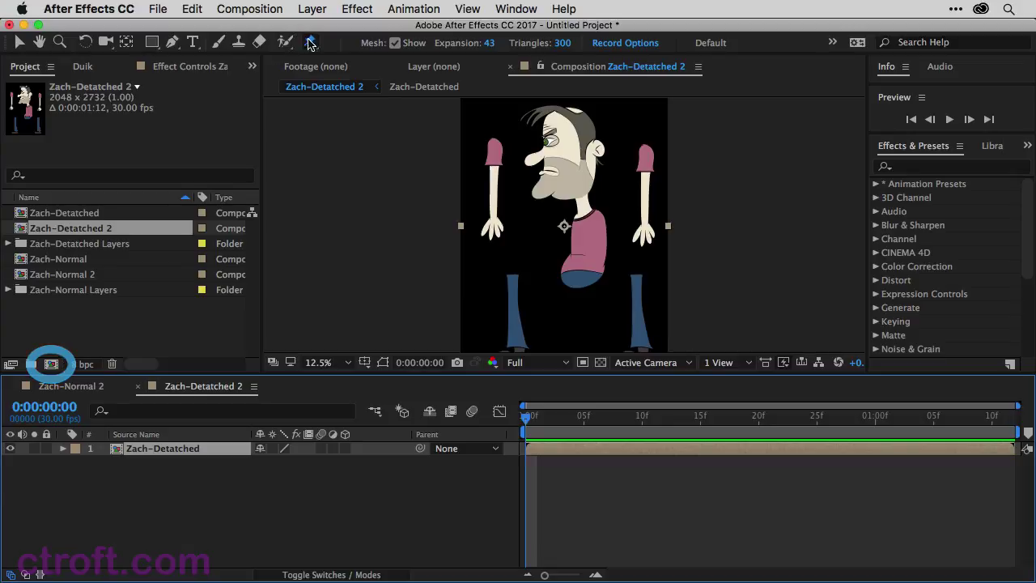
left_click(310, 42)
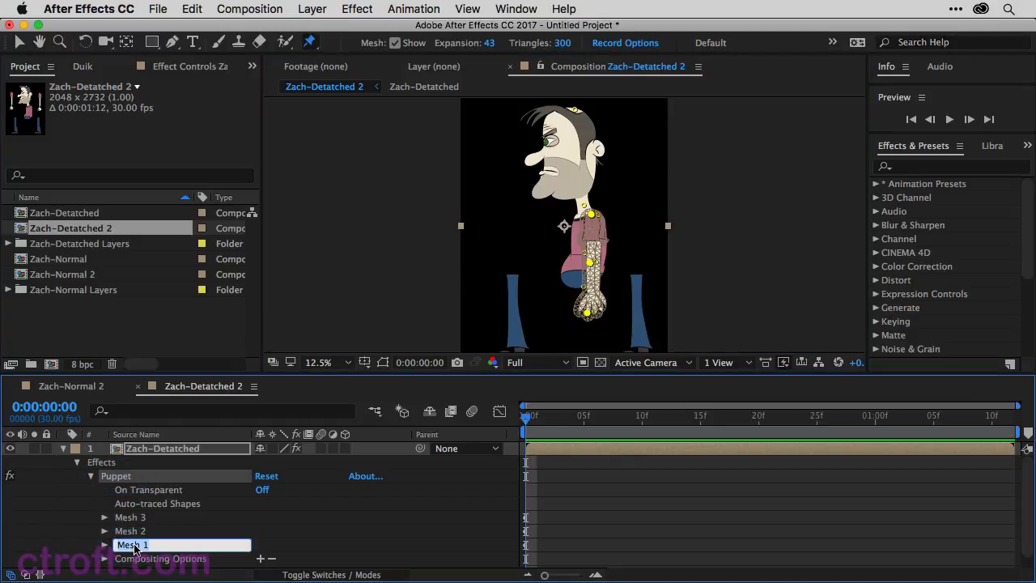
Name Mesh 1 'B.Arm' and drag it above Mesh 3 in the timeline.
type("B.Arm")
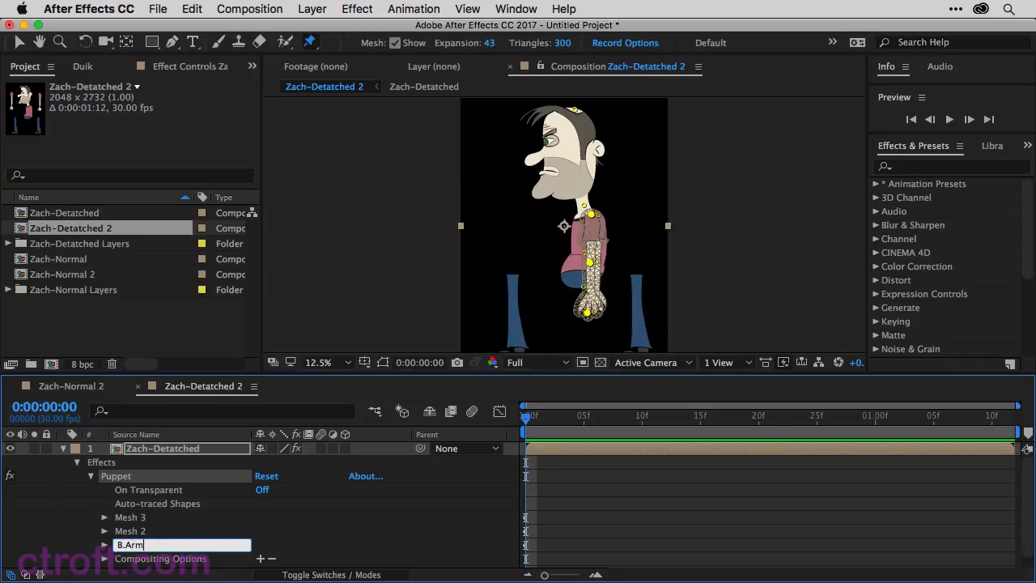
key("Return")
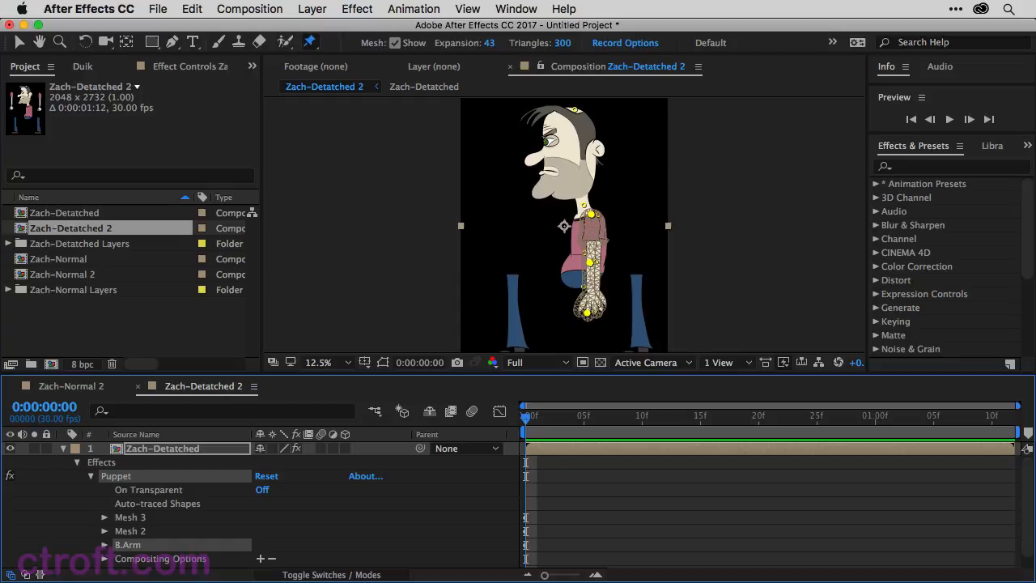
mouse_move(139, 559)
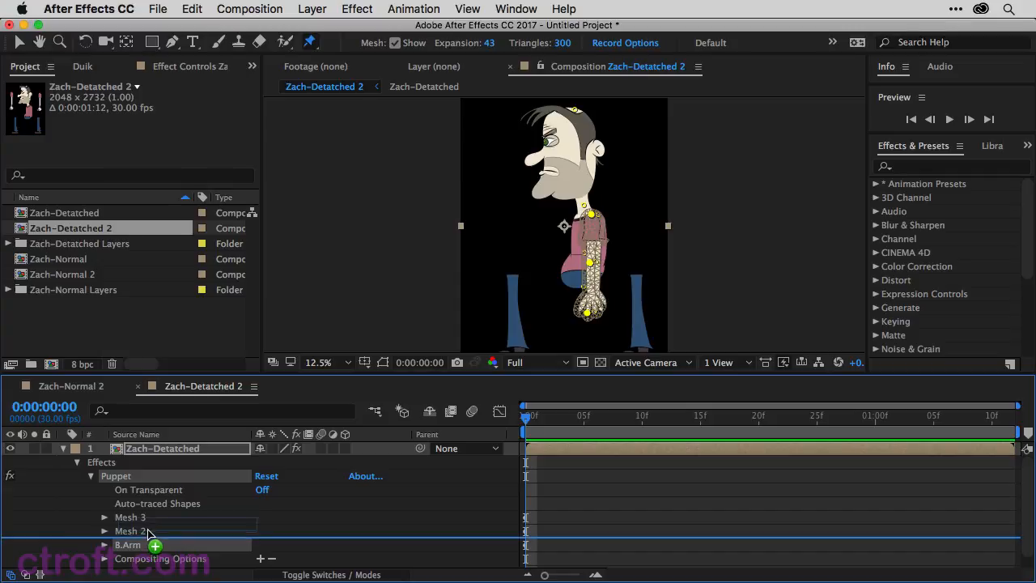
left_click_drag(150, 545, 154, 517)
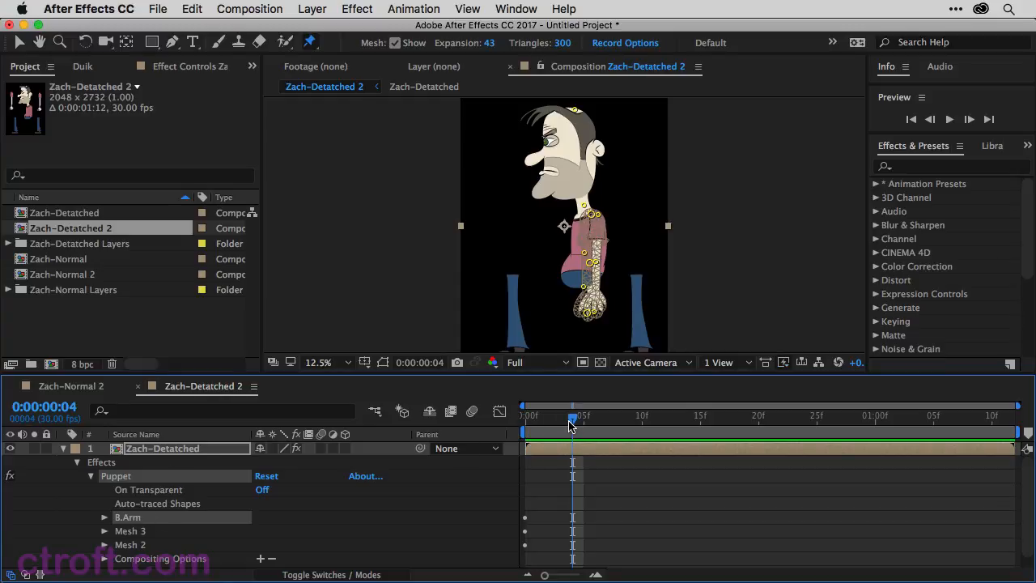
mouse_move(572, 425)
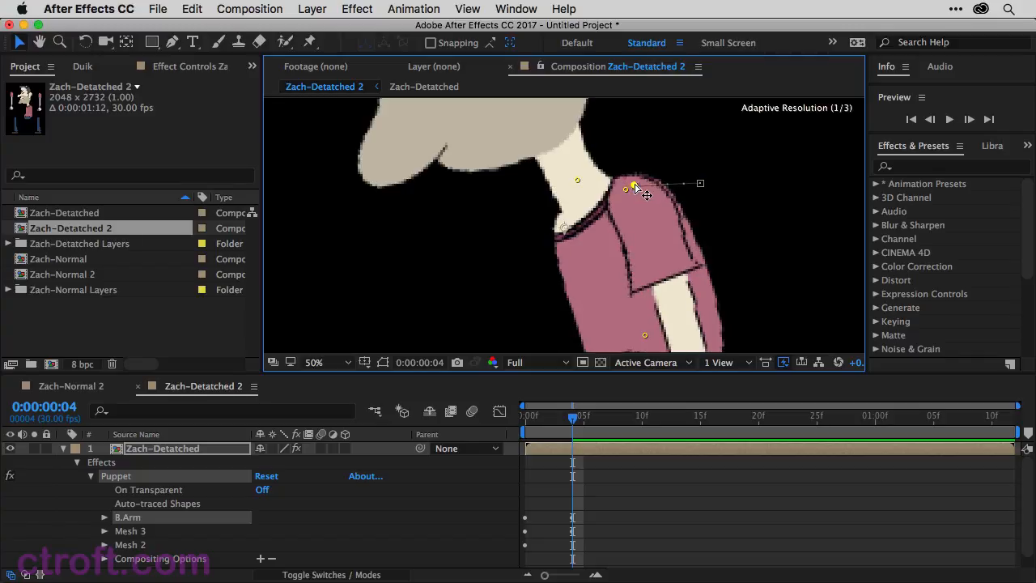
Scrub back from frame 4 to check the keyed shoulder pin motion.
left_click_drag(573, 415, 549, 415)
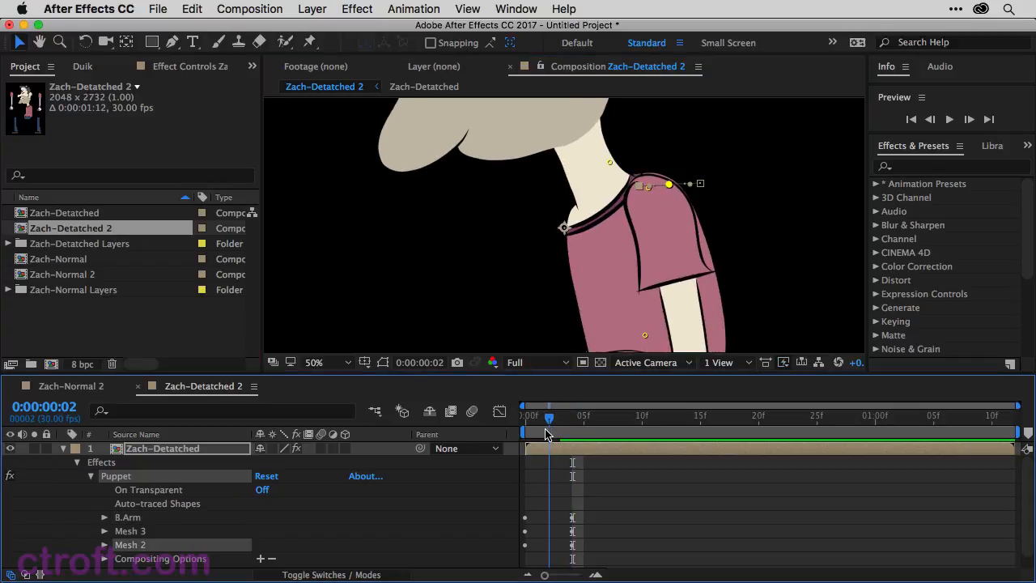